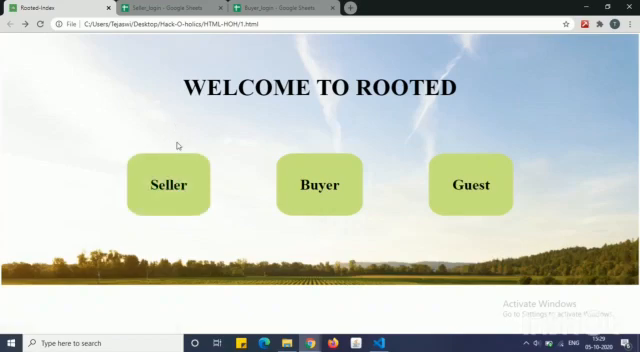
left_click(168, 184)
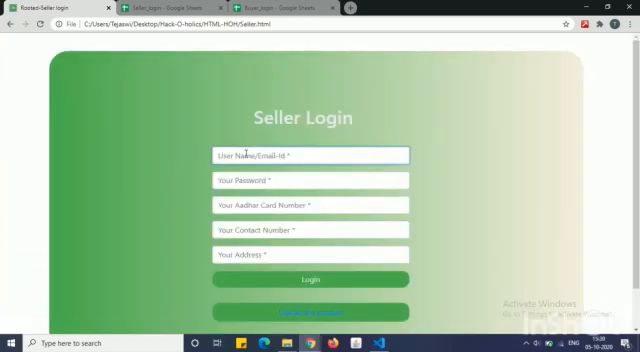
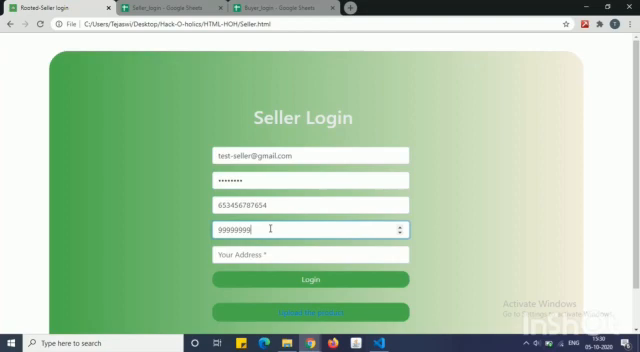
type("Mumbai")
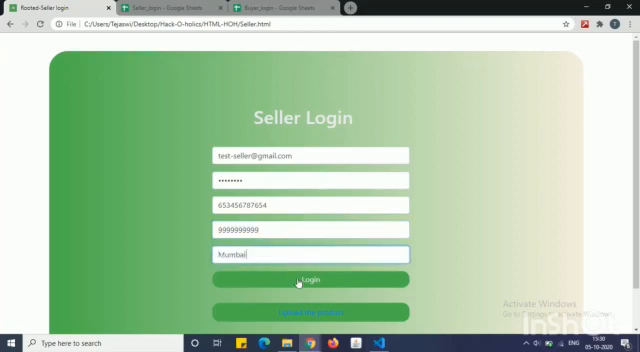
left_click(312, 278)
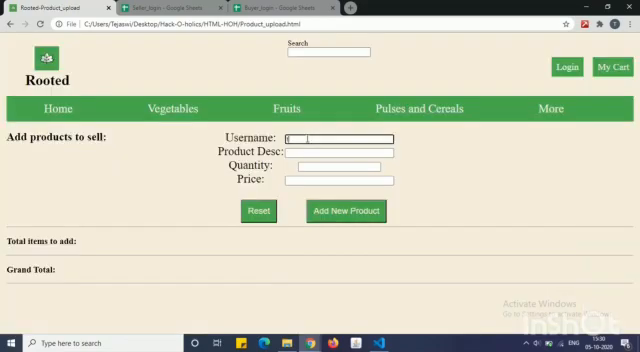
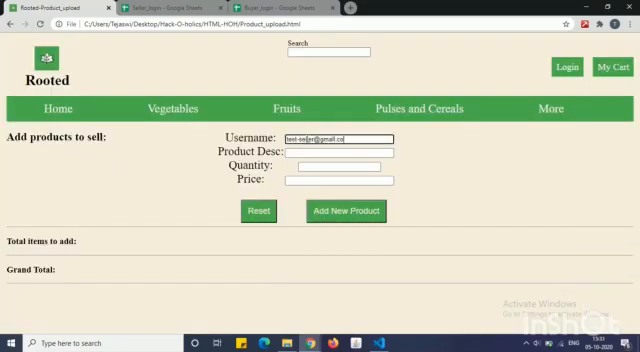
type("Apple")
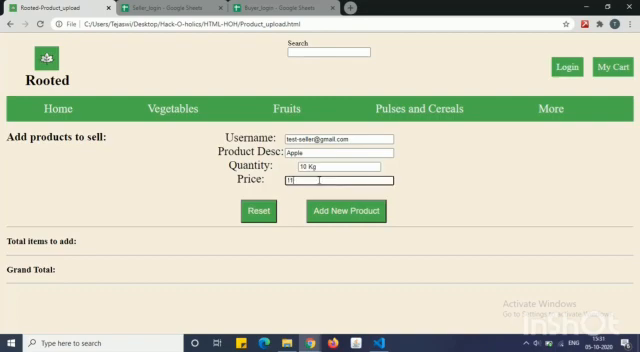
left_click(344, 210)
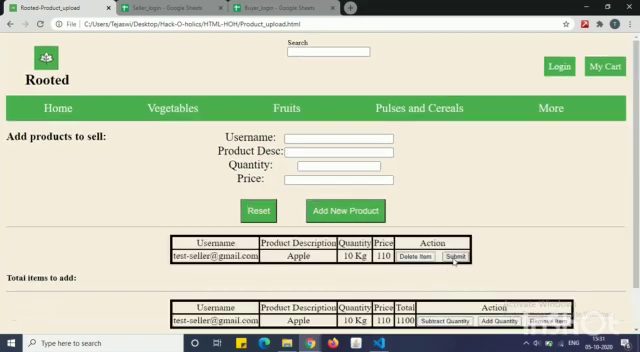
scroll("down", 3)
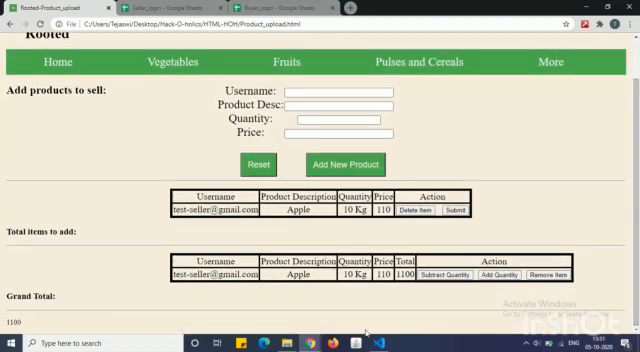
scroll("up", 3)
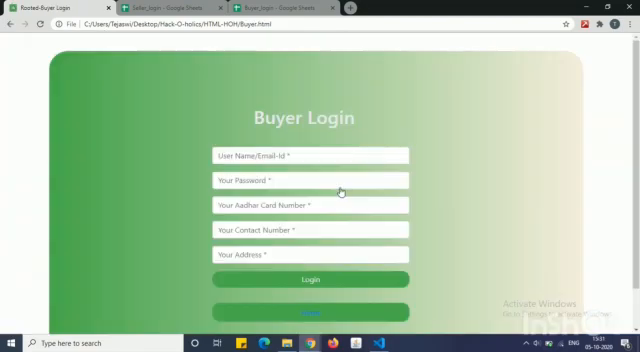
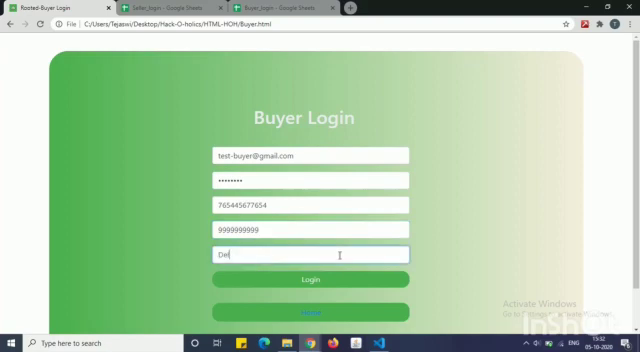
Log in as buyer test-buyer and verify the new row in the Buyer_login Google Sheet.
left_click(312, 278)
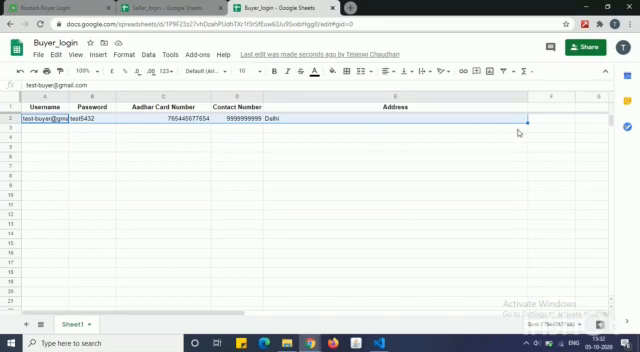
left_click(40, 10)
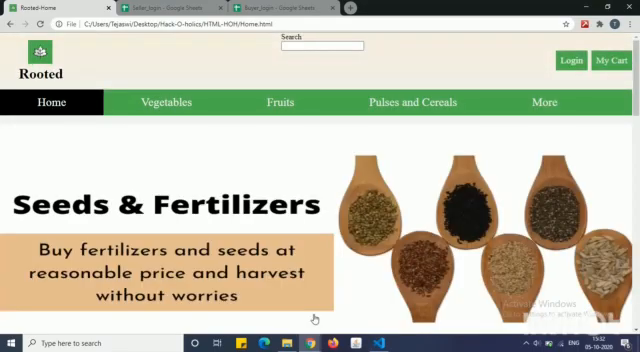
Scroll the home page past the banners and vegetable product cards down to the footer.
scroll("down", 3)
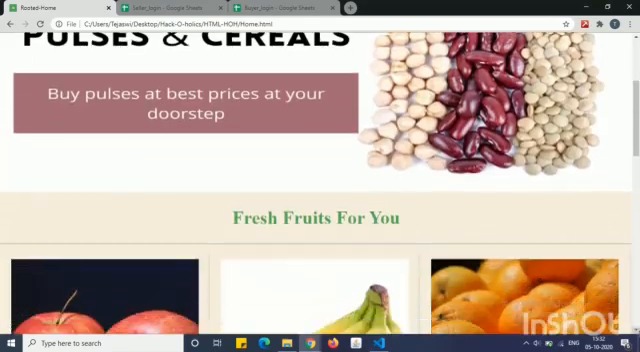
scroll("down", 3)
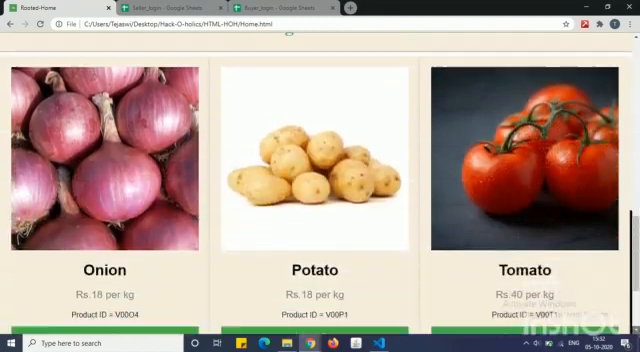
scroll("down", 3)
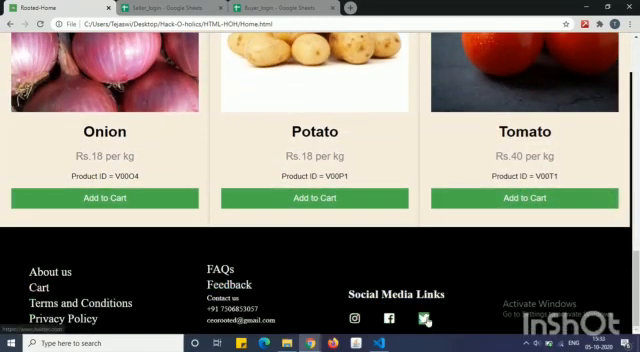
Browse the Vegetables page through its product cards, price comparison chart and footer.
left_click(168, 106)
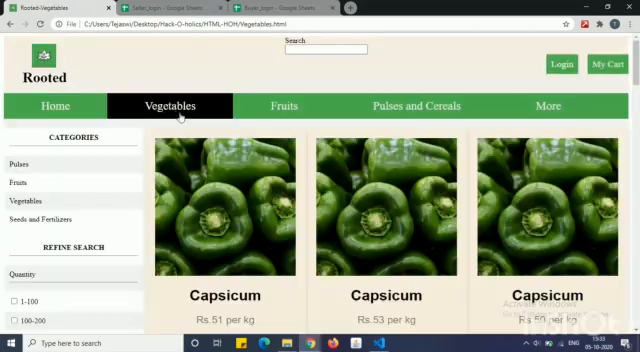
scroll("down", 3)
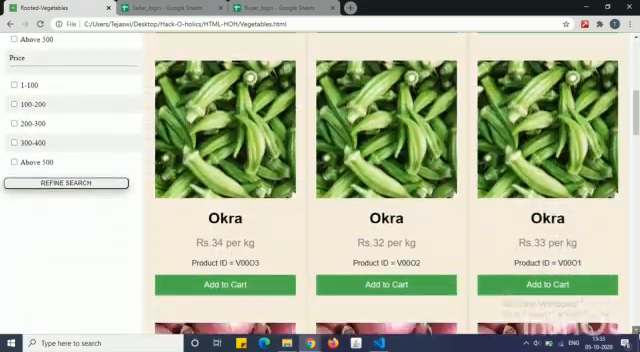
scroll("down", 3)
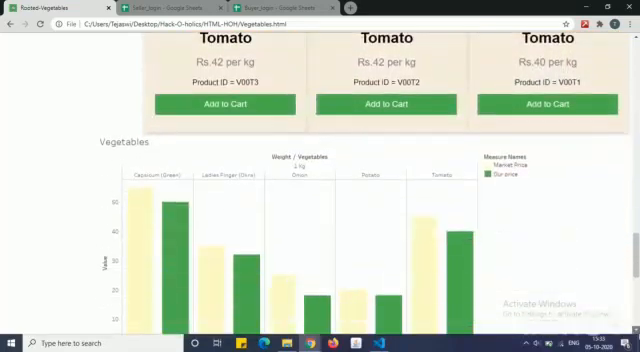
scroll("down", 3)
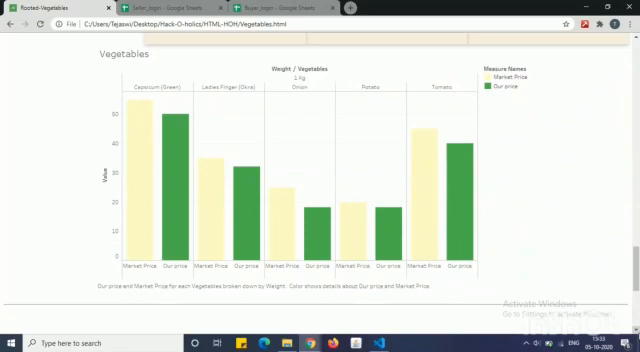
scroll("down", 3)
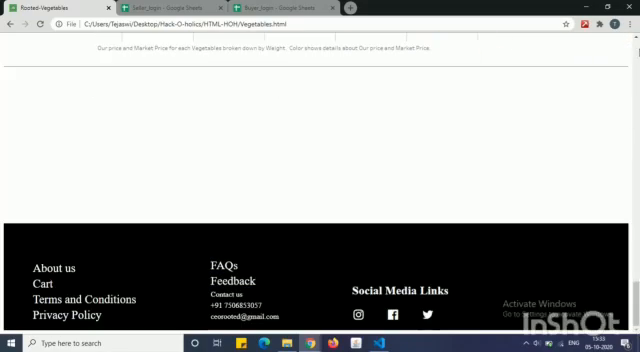
scroll("up", 3)
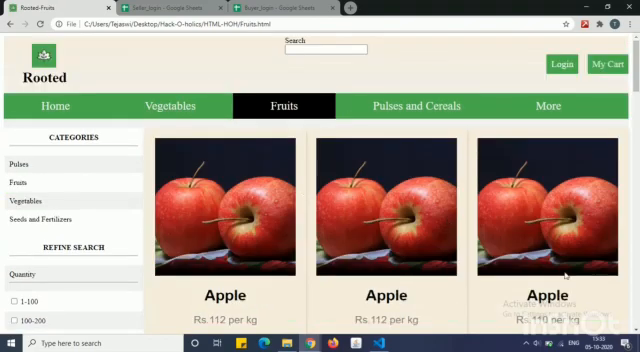
Scroll the Fruits page through apple and orange cards to the price chart.
scroll("down", 3)
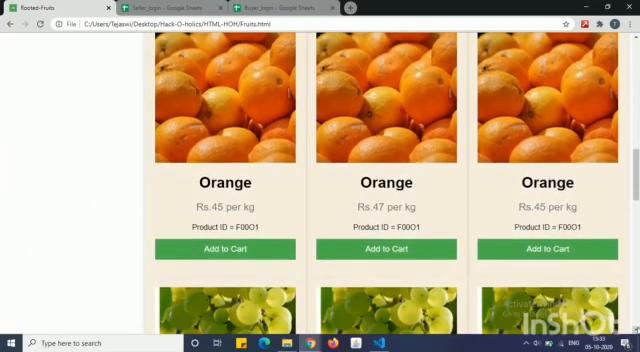
scroll("down", 3)
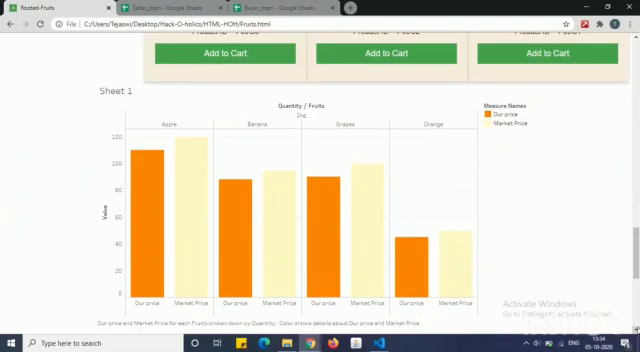
scroll("down", 3)
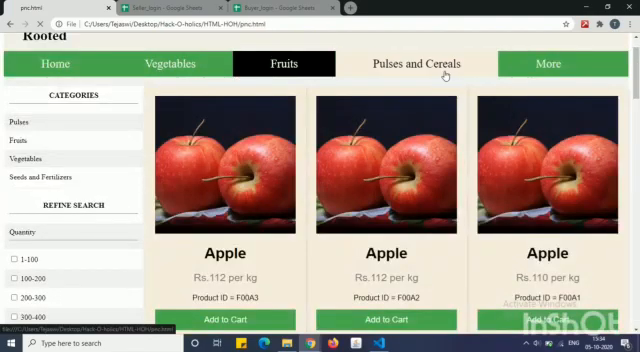
Browse the Pulses and Cereals page through its dal and chickpea listings and price chart.
left_click(412, 64)
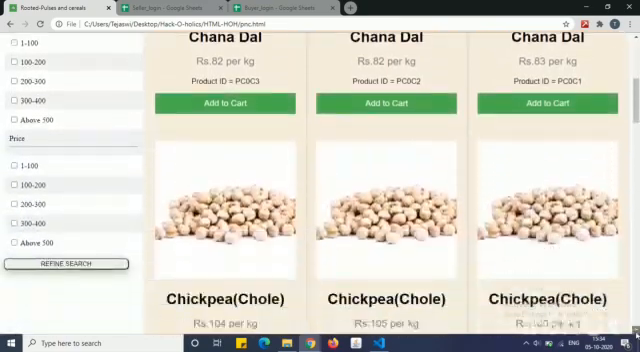
scroll("down", 3)
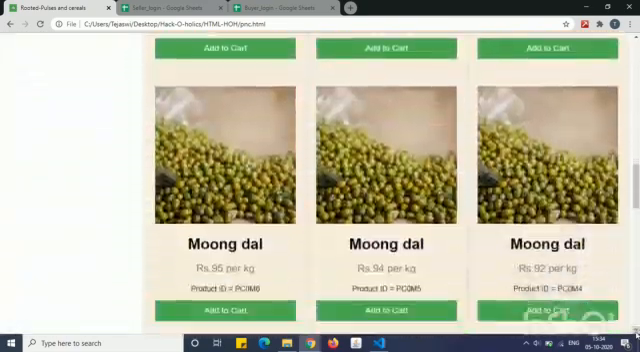
scroll("down", 3)
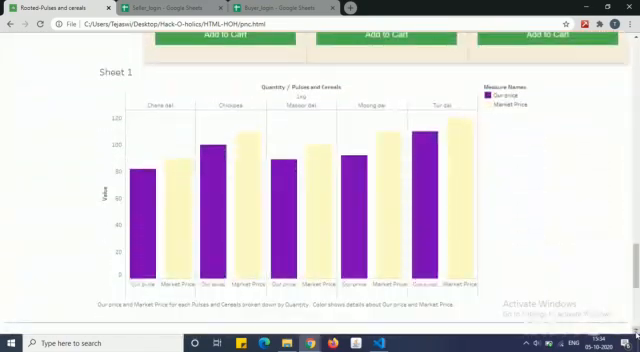
scroll("up", 3)
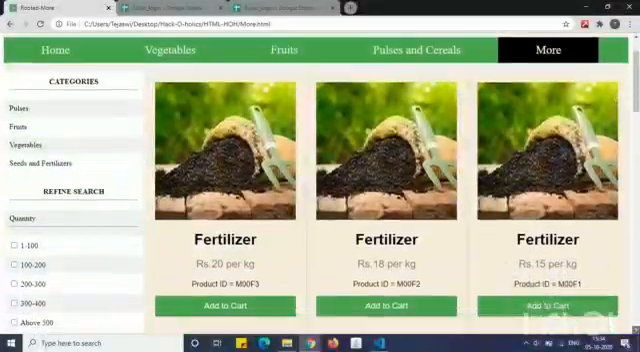
Scroll the More page through fertilizer and seed listings, then go to My Cart.
scroll("down", 3)
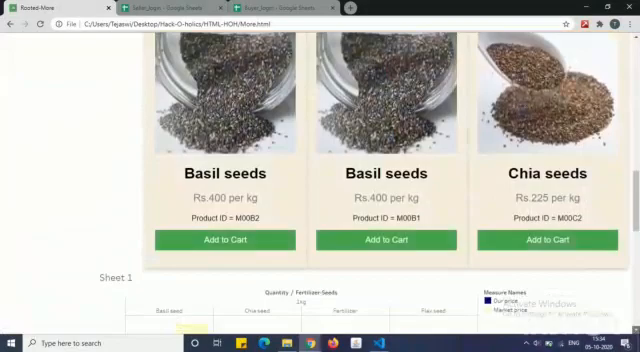
scroll("down", 3)
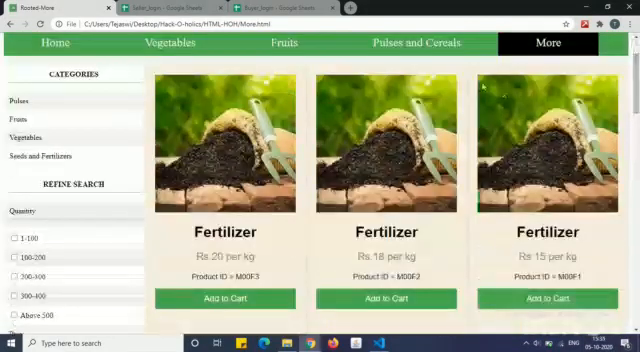
left_click(284, 106)
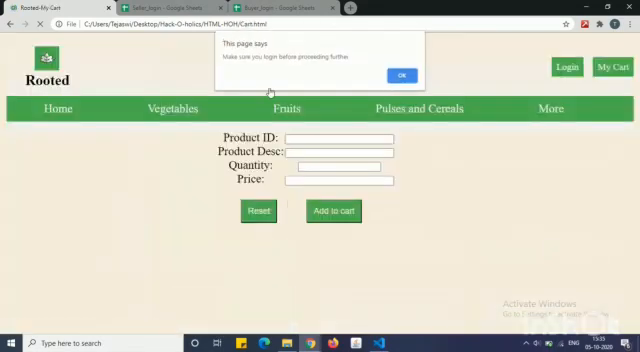
Dismiss the login alert and add Apple (P60A1, 1 kg, price 110) to the cart.
left_click(400, 76)
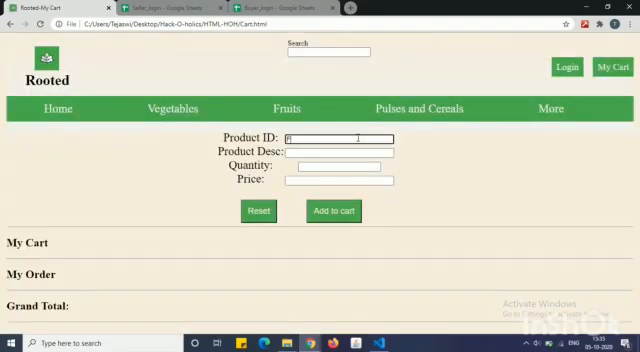
type("P60A1")
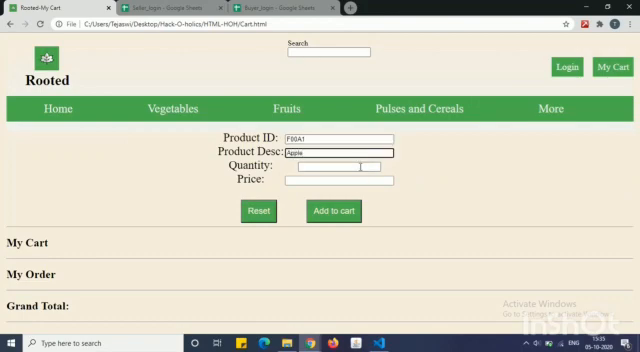
type("1 kg")
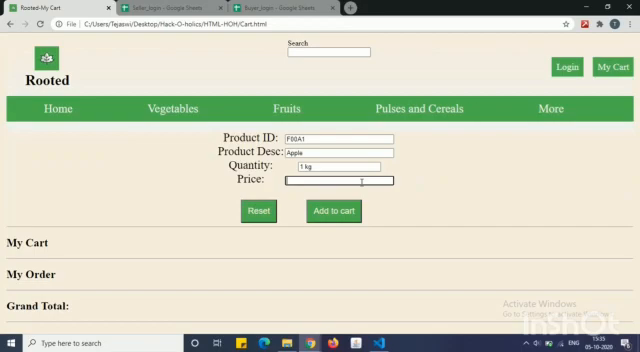
left_click(332, 210)
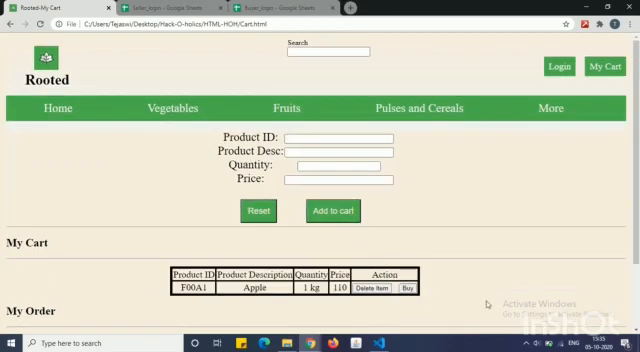
left_click(408, 288)
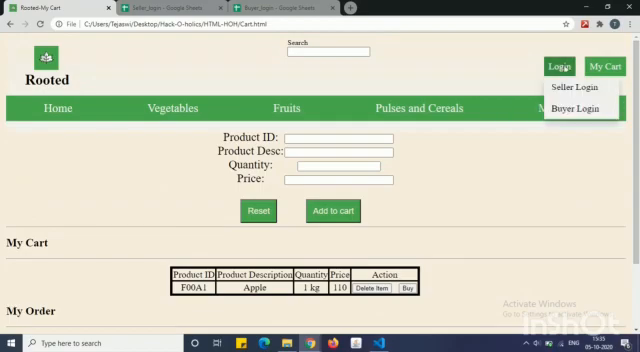
From the More page footer, view the About Us and Privacy Policy pages and return to the footer.
left_click(548, 106)
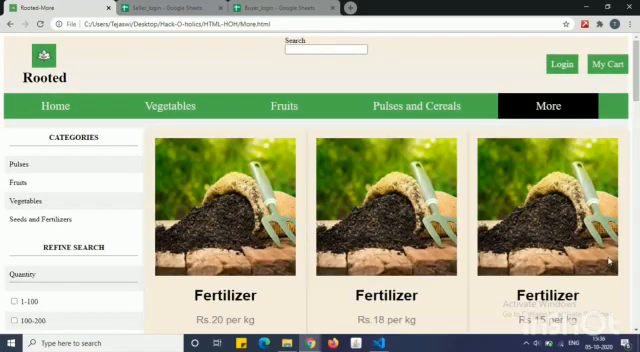
scroll("down", 3)
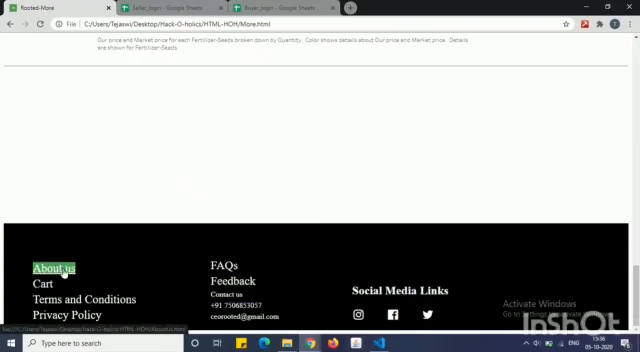
left_click(52, 268)
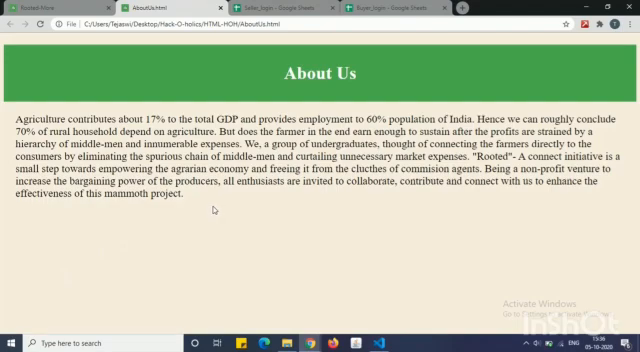
left_click(50, 14)
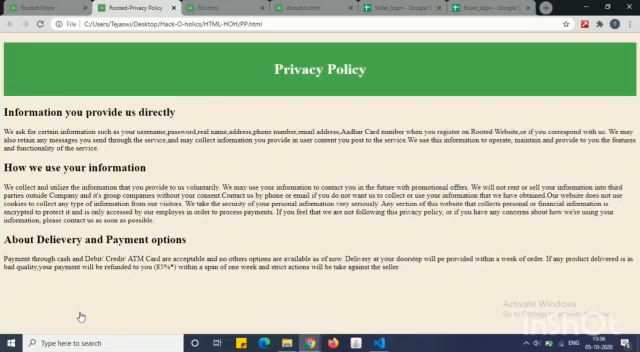
left_click(44, 10)
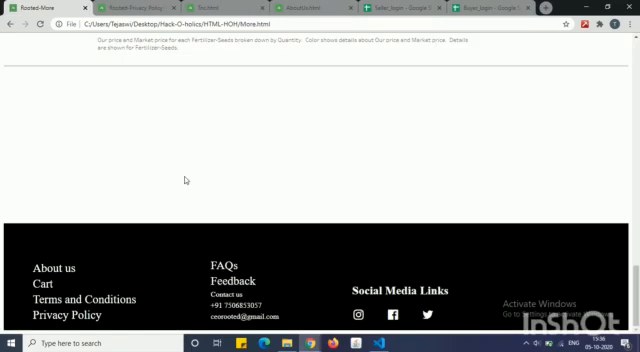
left_click(220, 264)
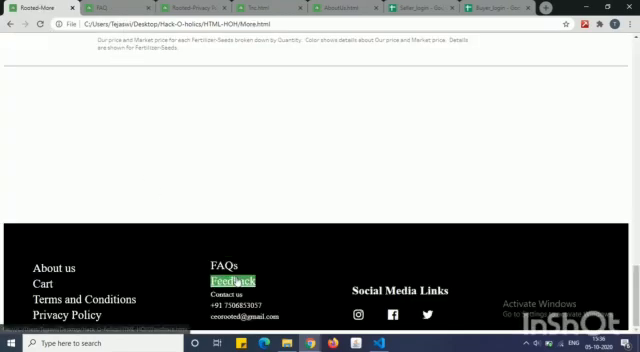
left_click(232, 280)
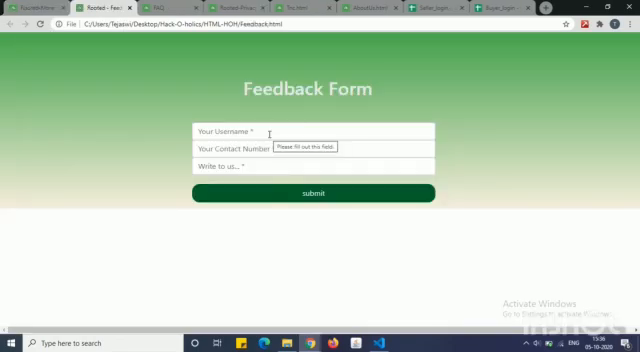
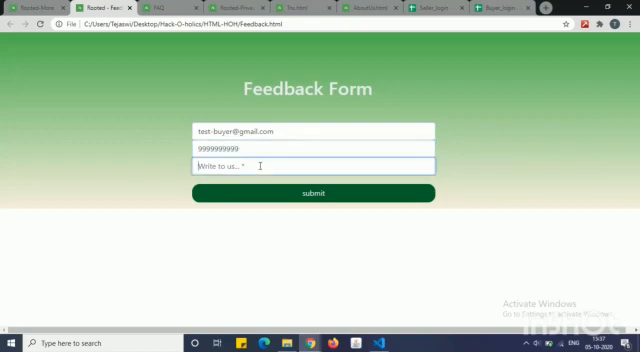
type("The website is Great!!!")
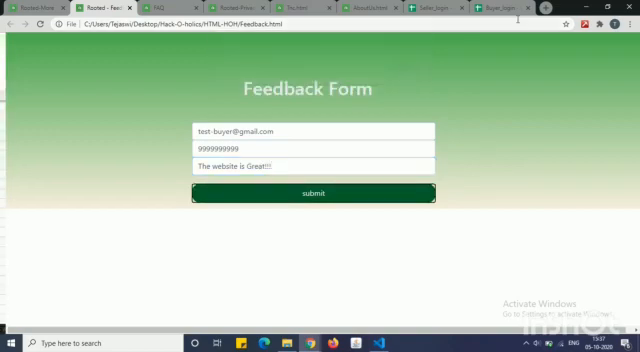
left_click(312, 194)
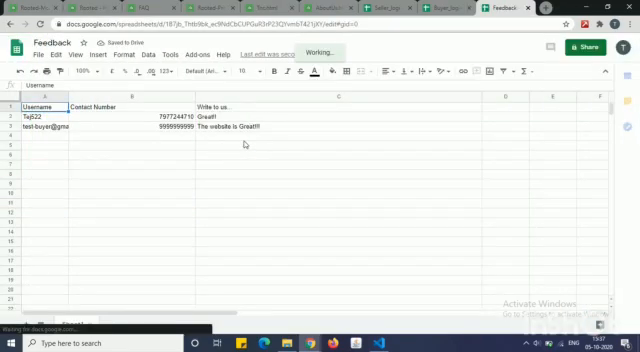